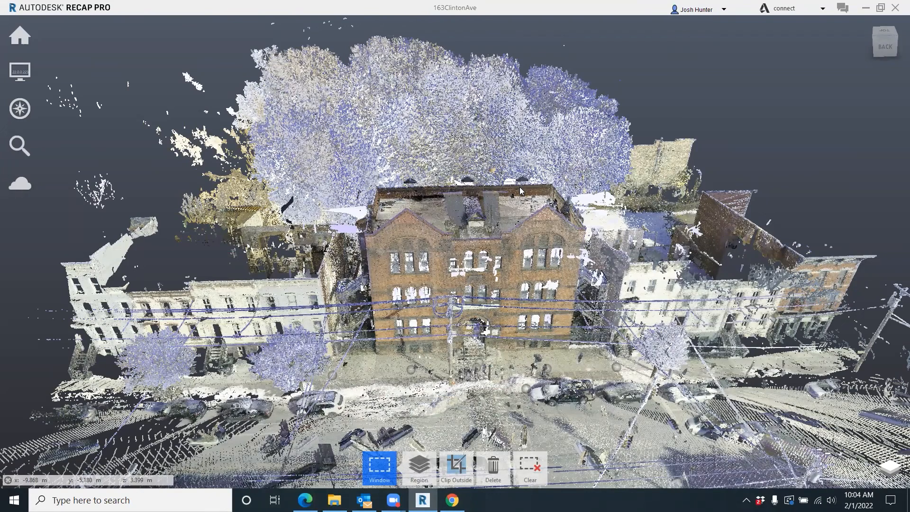
mouse_move(469, 290)
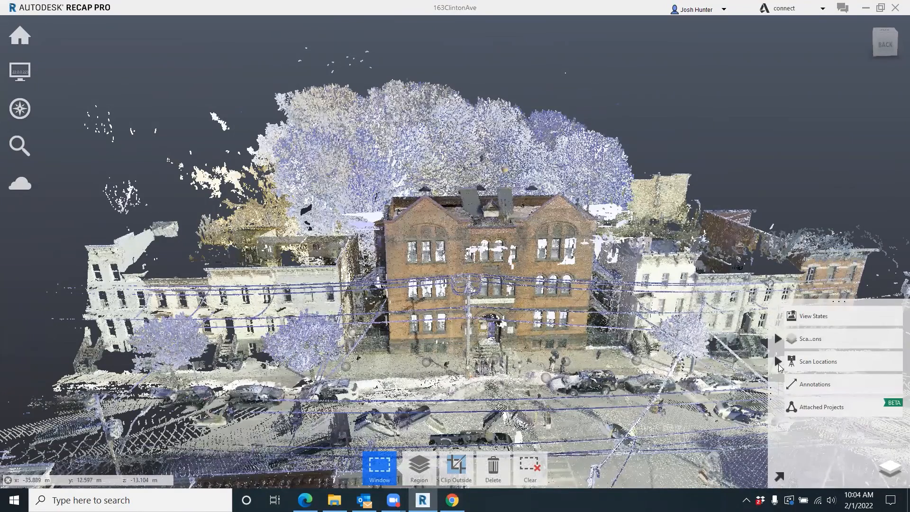
Expand Scan Locations and toggle visibility of the floor scan groups.
left_click(777, 361)
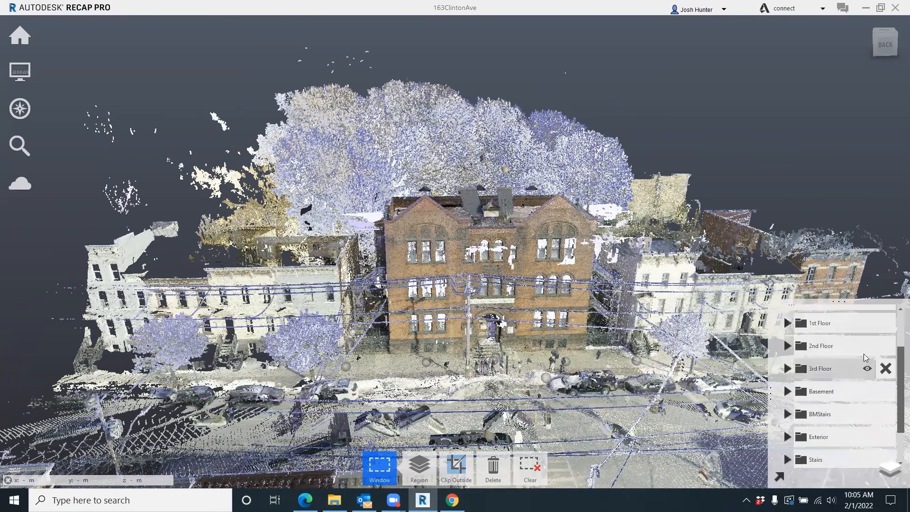
scroll("down", 3)
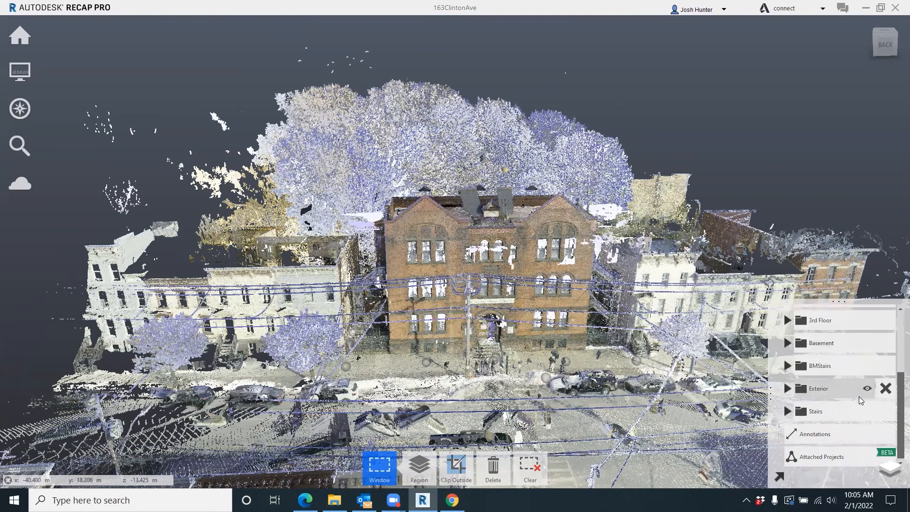
left_click(819, 388)
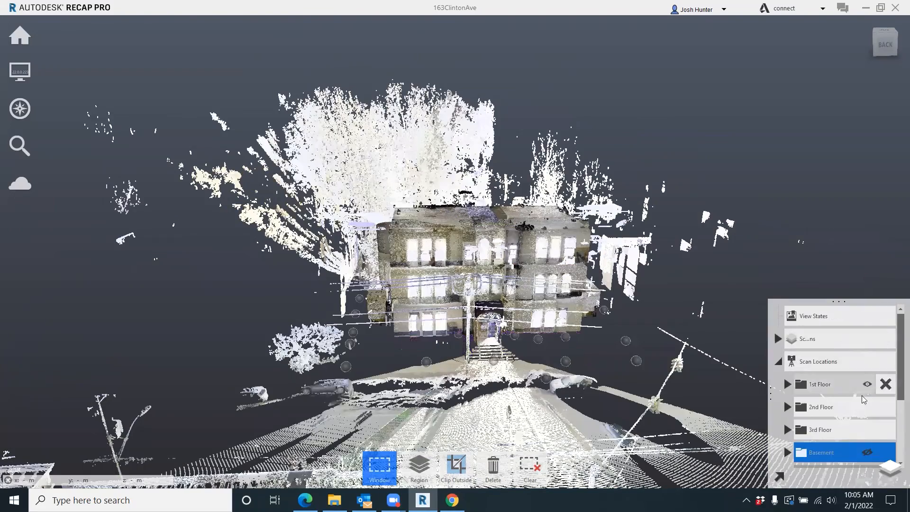
left_click(820, 406)
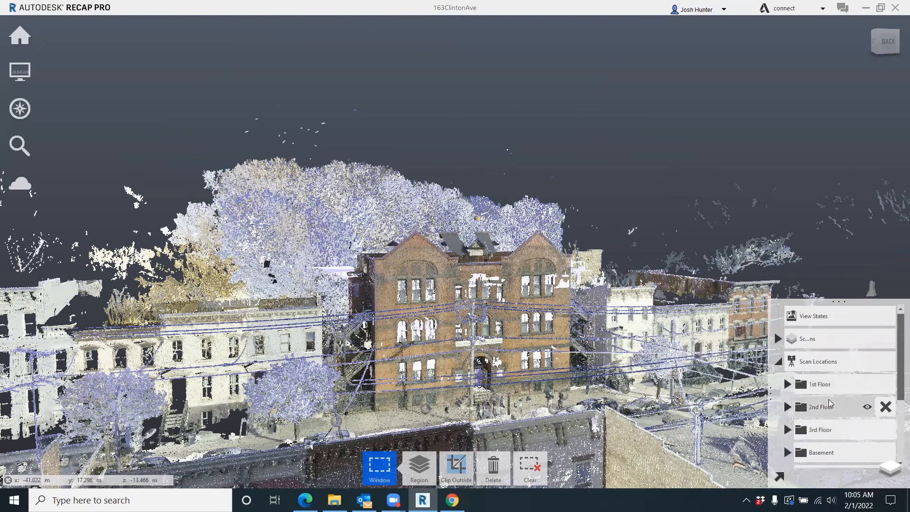
mouse_move(829, 418)
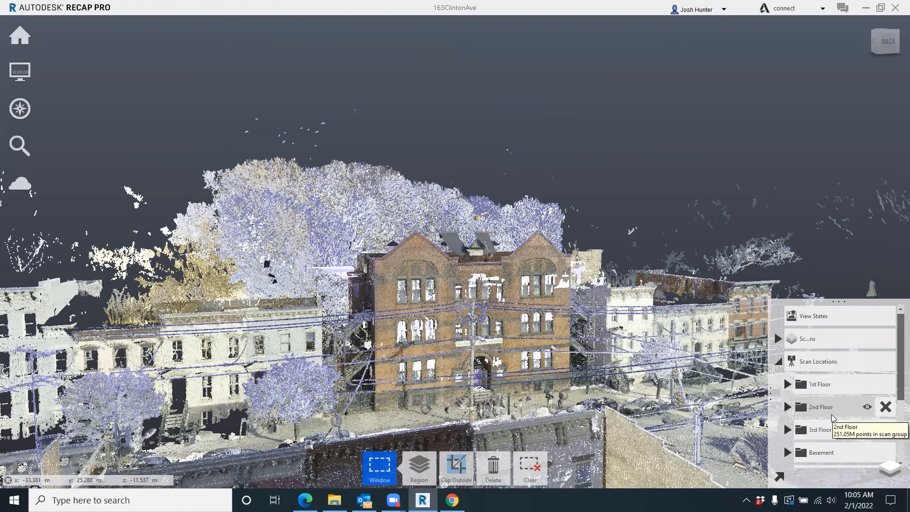
mouse_move(832, 407)
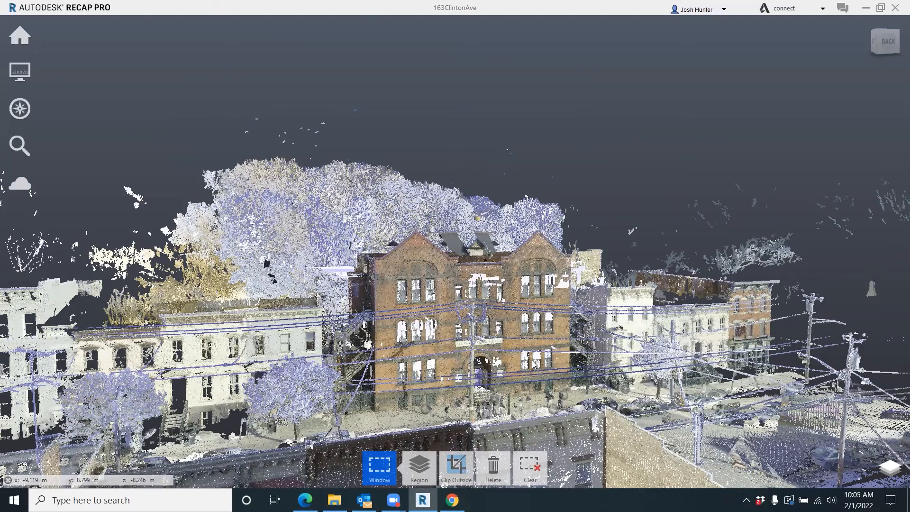
Orbit to look down on the building, then bring up the Test Data folder.
left_click_drag(533, 364, 549, 389)
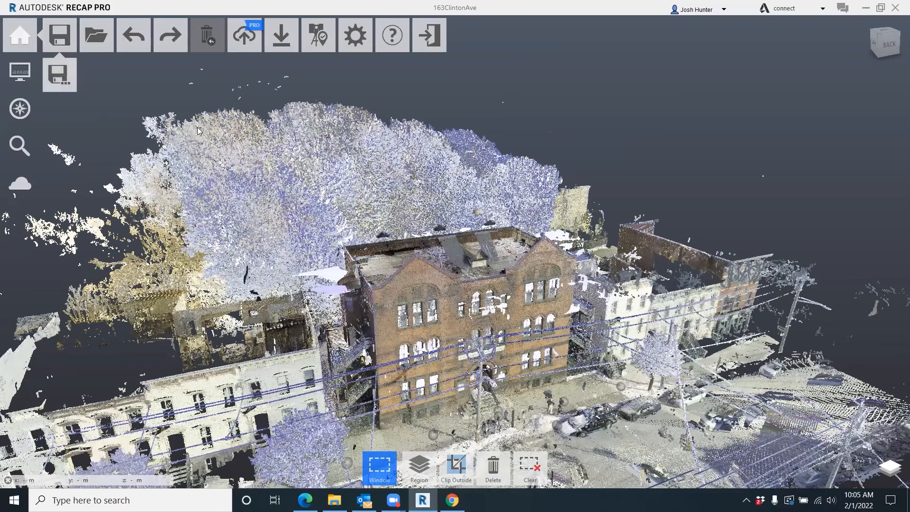
left_click(334, 500)
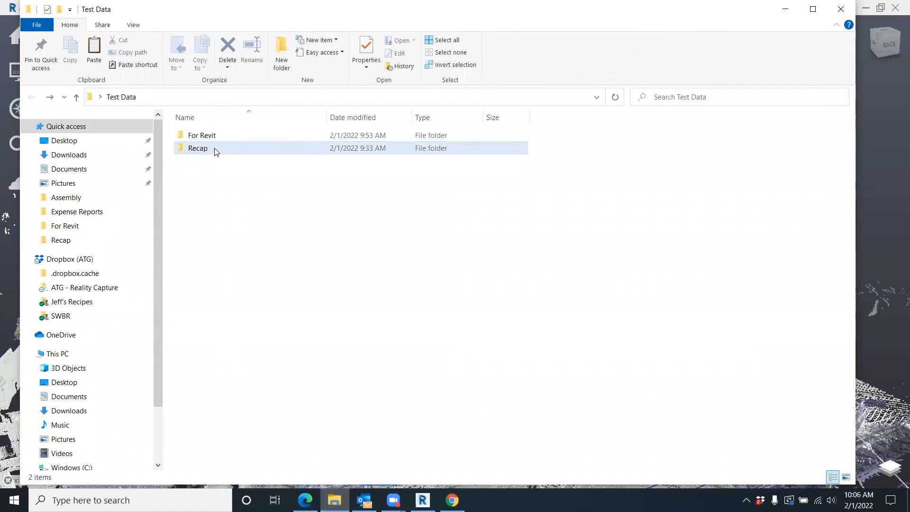
mouse_move(215, 150)
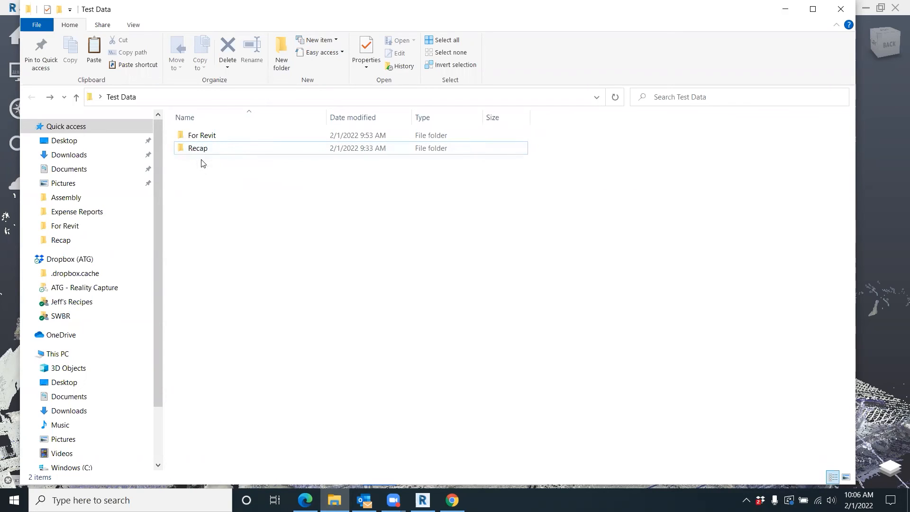
mouse_move(200, 150)
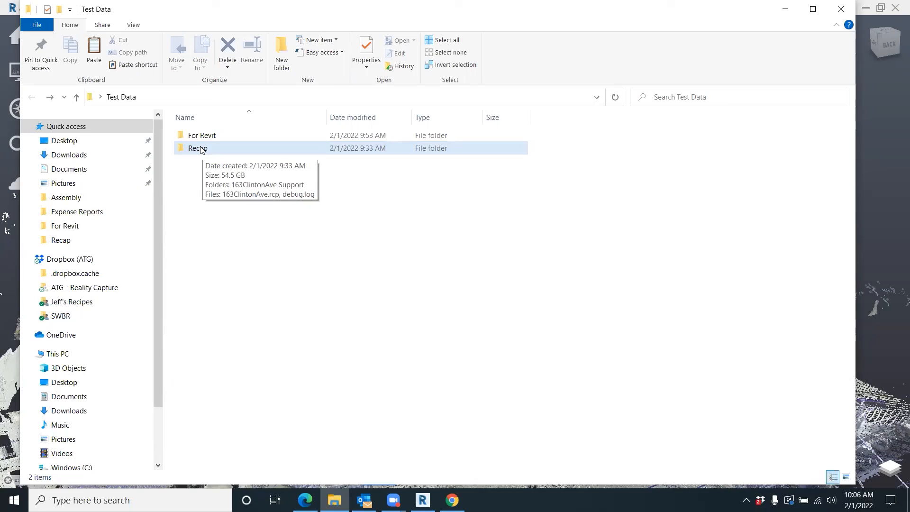
Open the 54.5 GB Recap folder holding the 163ClintonAve project.
double_click(198, 147)
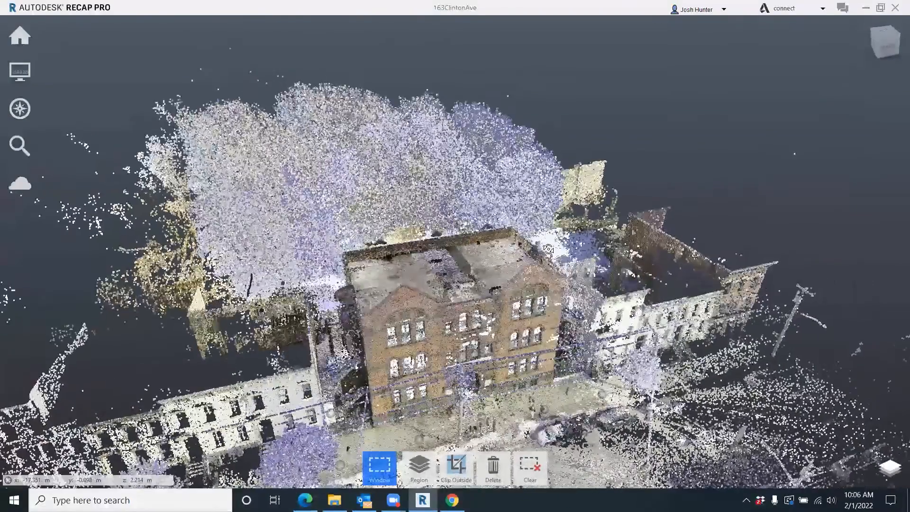
Orbit to a higher view and hide a floor scan group.
left_click_drag(548, 250, 532, 221)
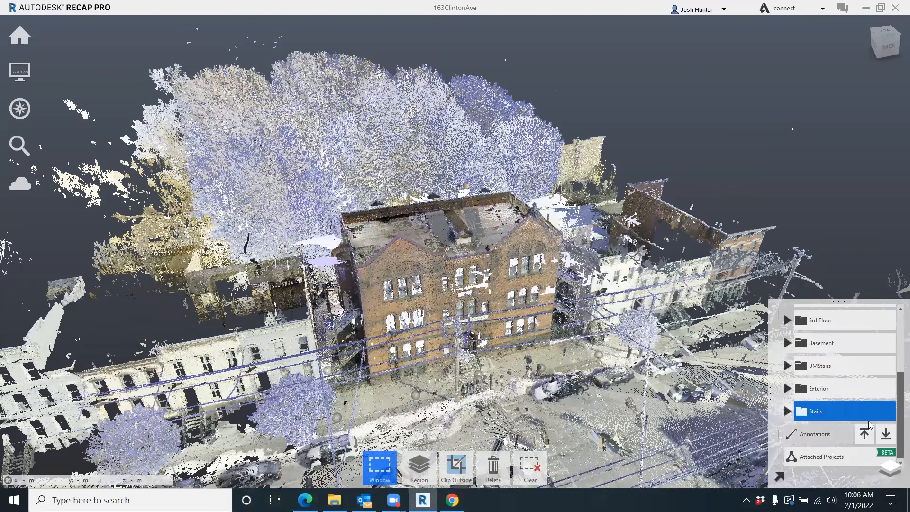
left_click(819, 389)
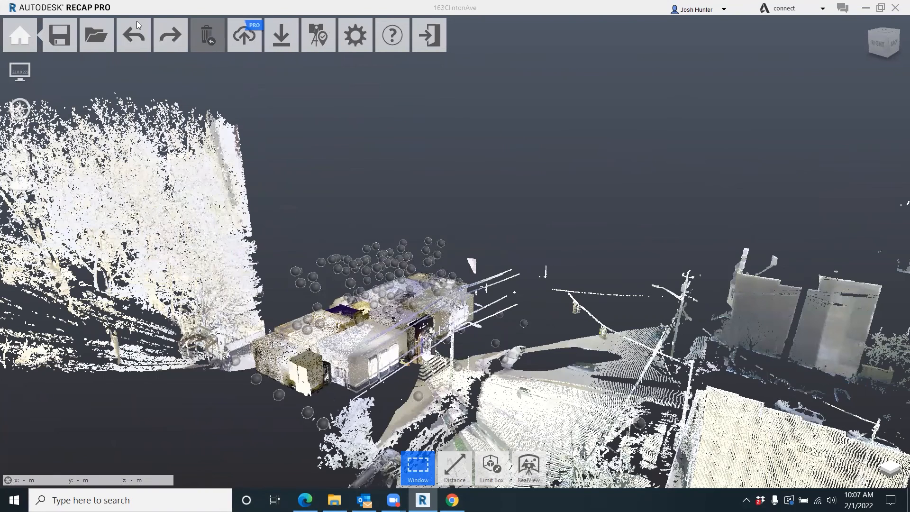
mouse_move(281, 35)
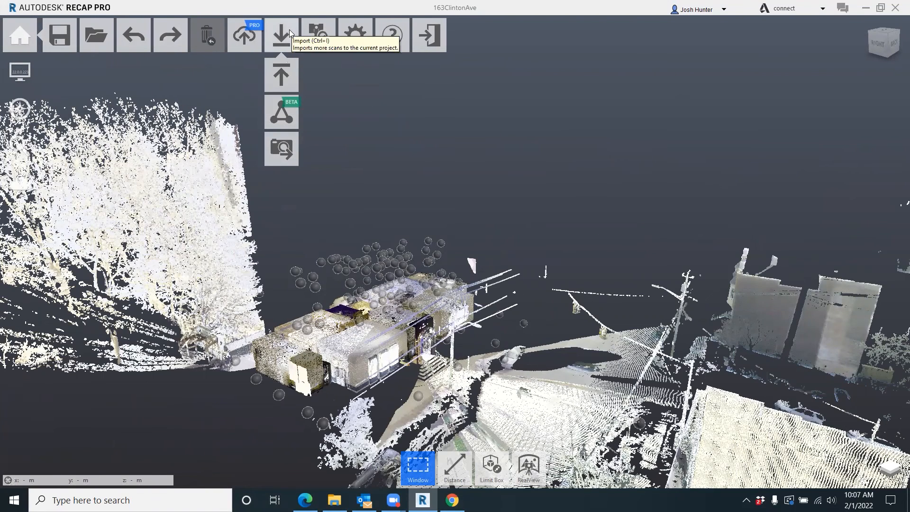
mouse_move(281, 74)
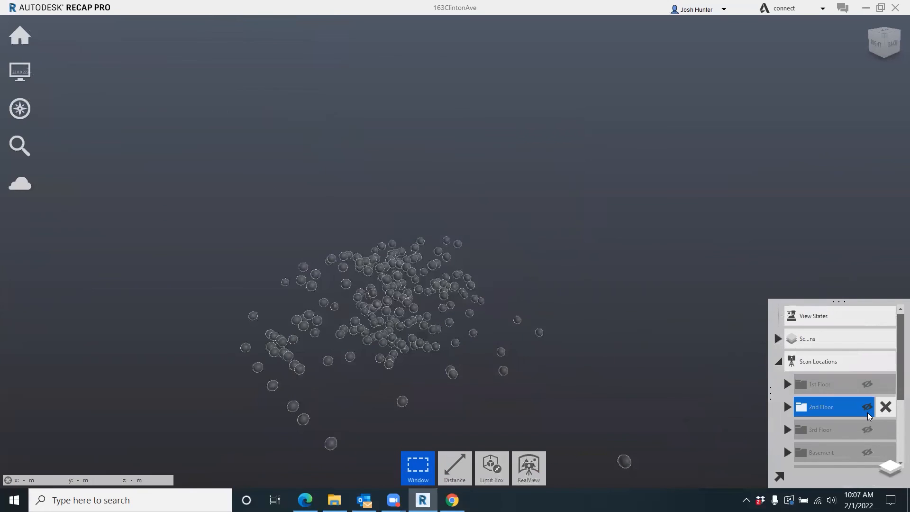
left_click(867, 407)
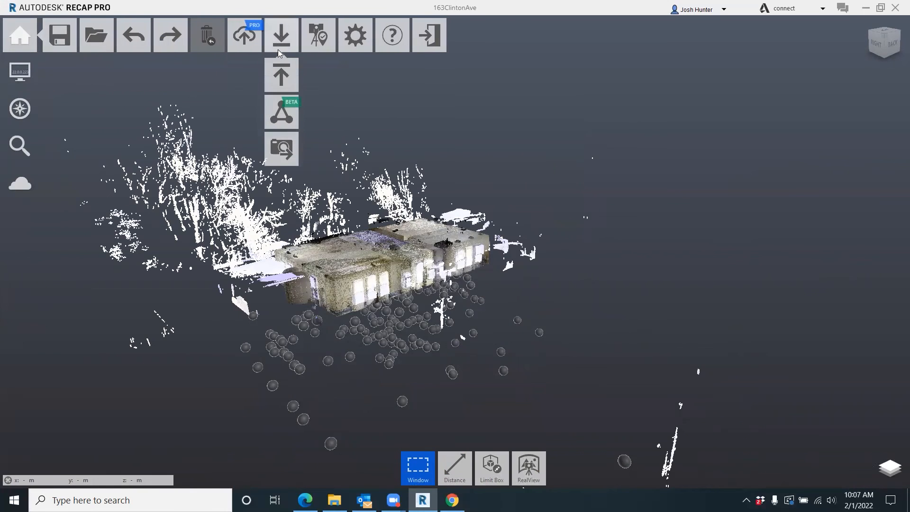
left_click(890, 468)
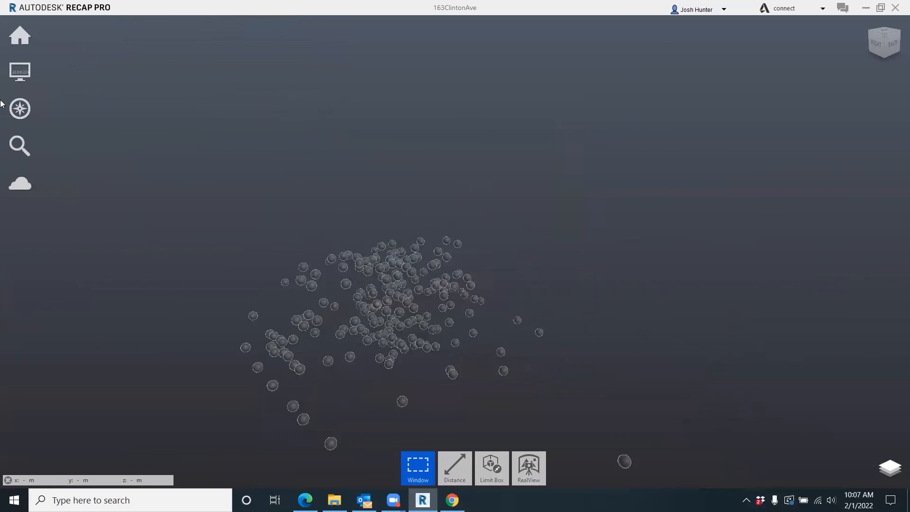
left_click(890, 468)
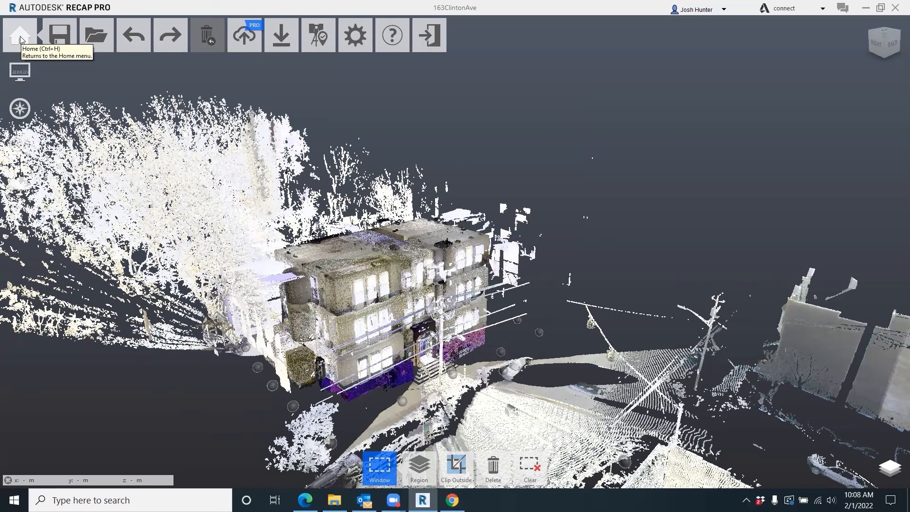
mouse_move(873, 393)
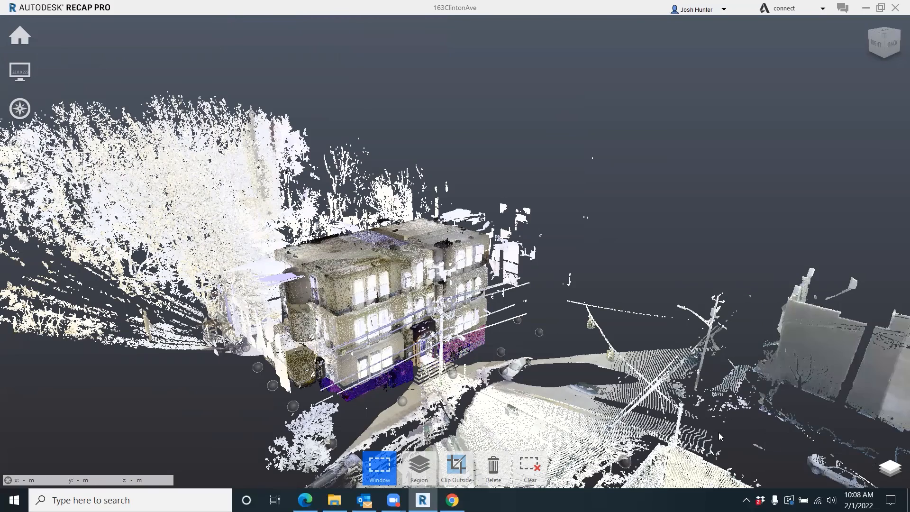
mouse_move(771, 405)
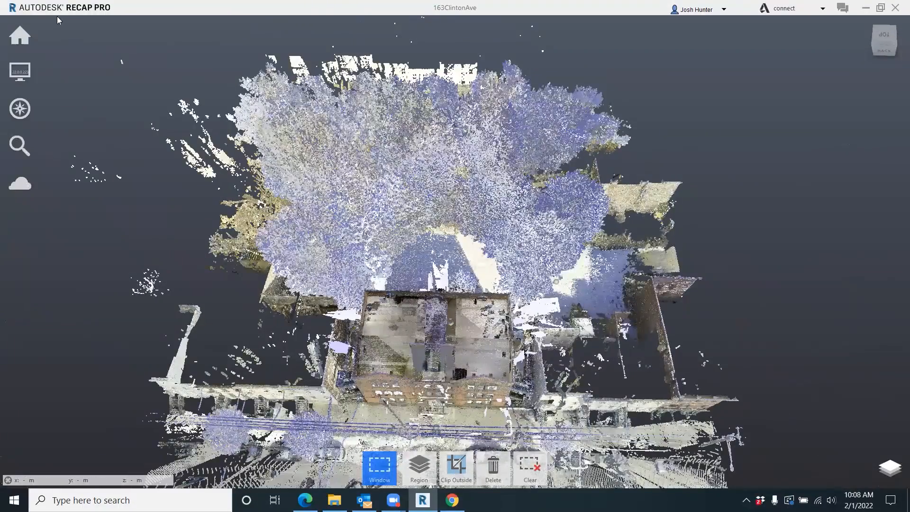
left_click(19, 35)
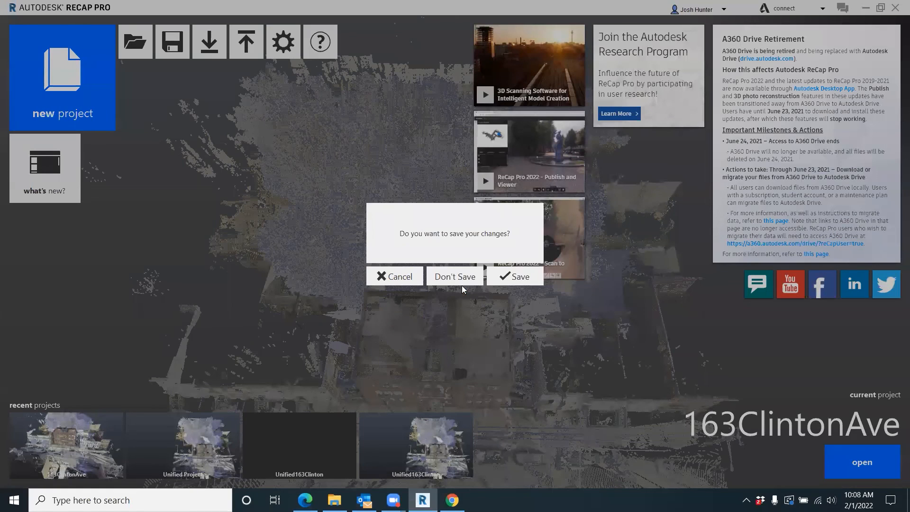
left_click(455, 277)
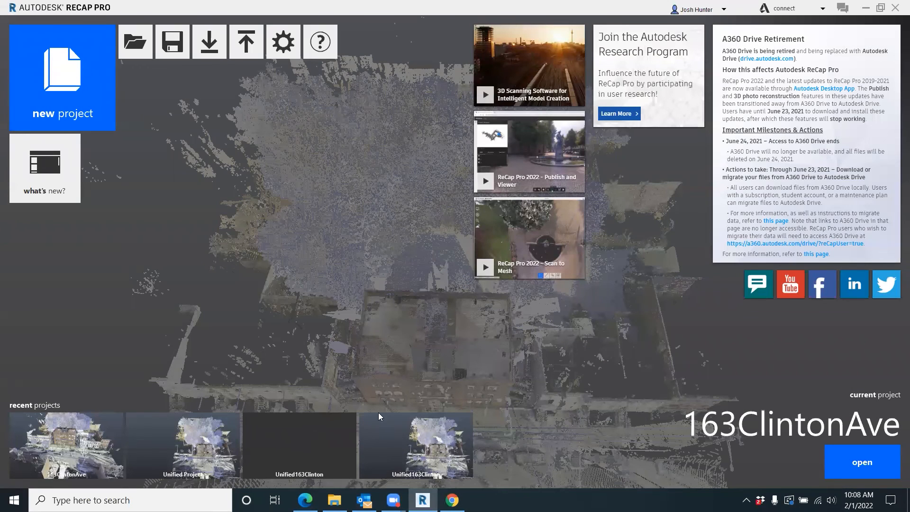
mouse_move(366, 387)
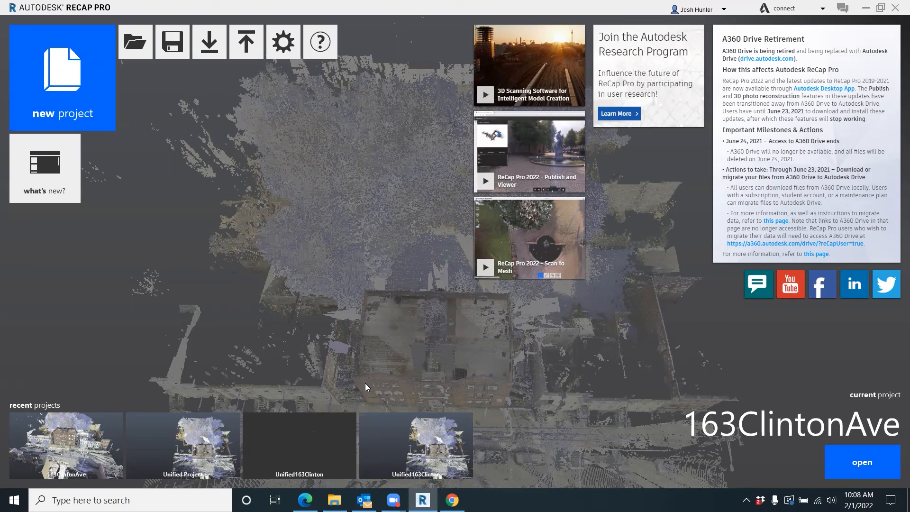
mouse_move(357, 381)
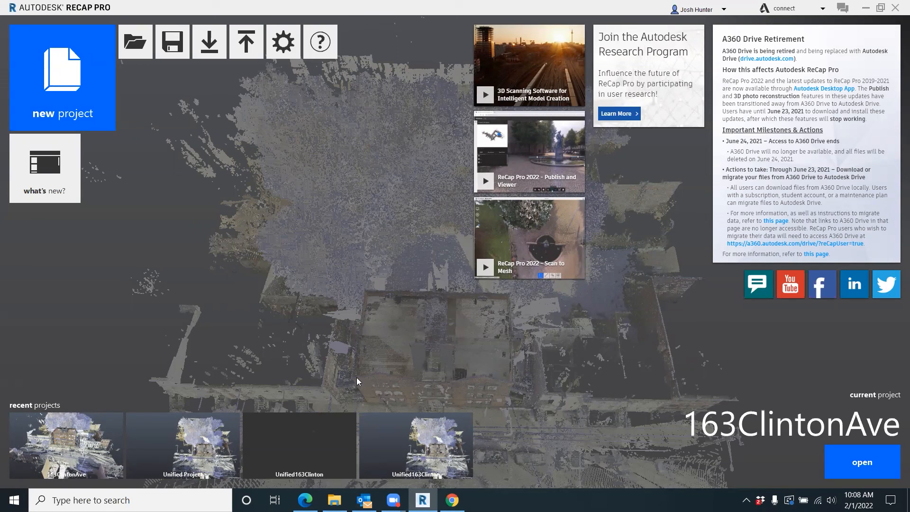
mouse_move(345, 236)
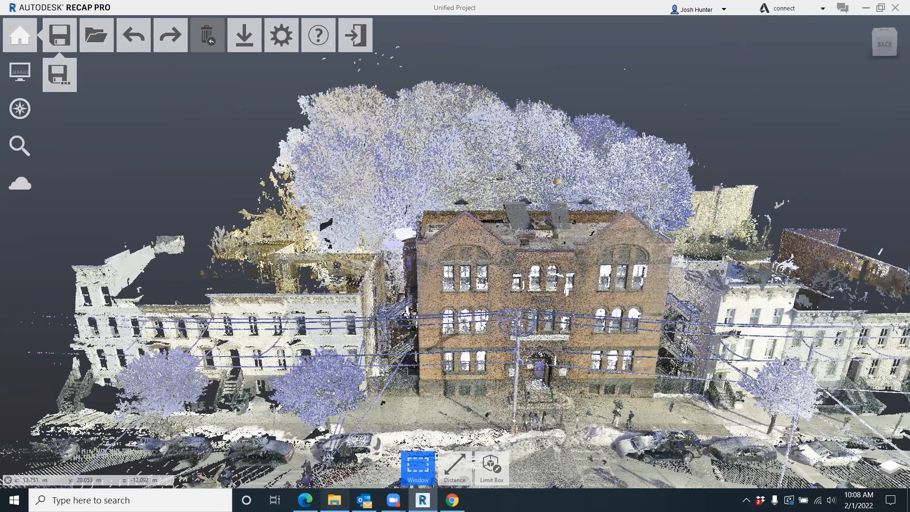
Check the 11.2 GB Recap folder, then return to Unified Project.
left_click(333, 500)
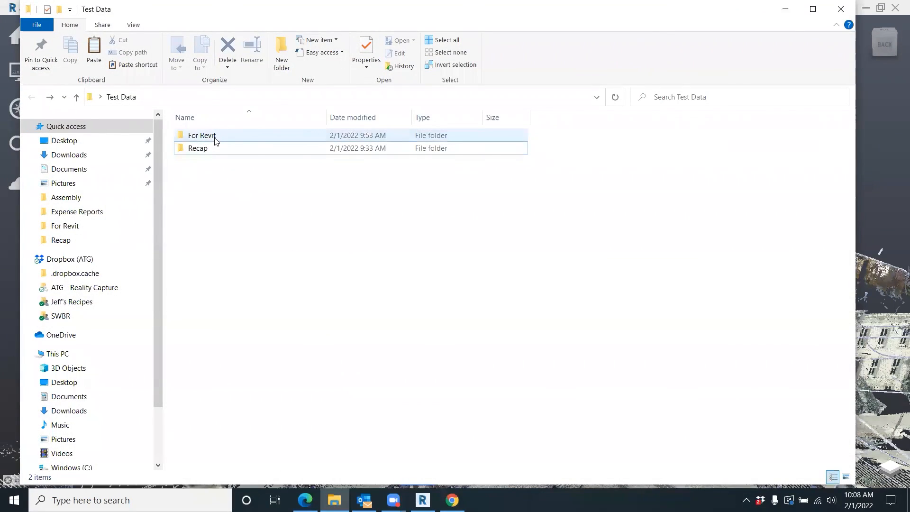
mouse_move(201, 136)
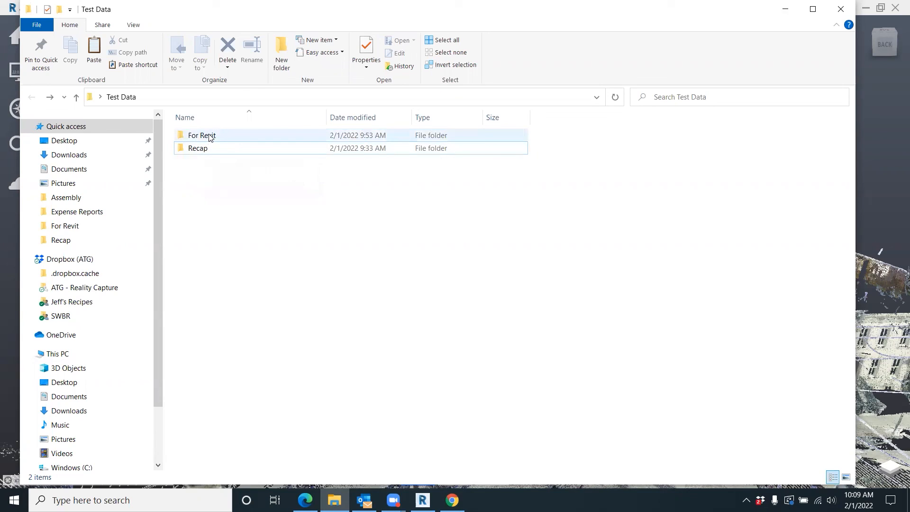
mouse_move(197, 148)
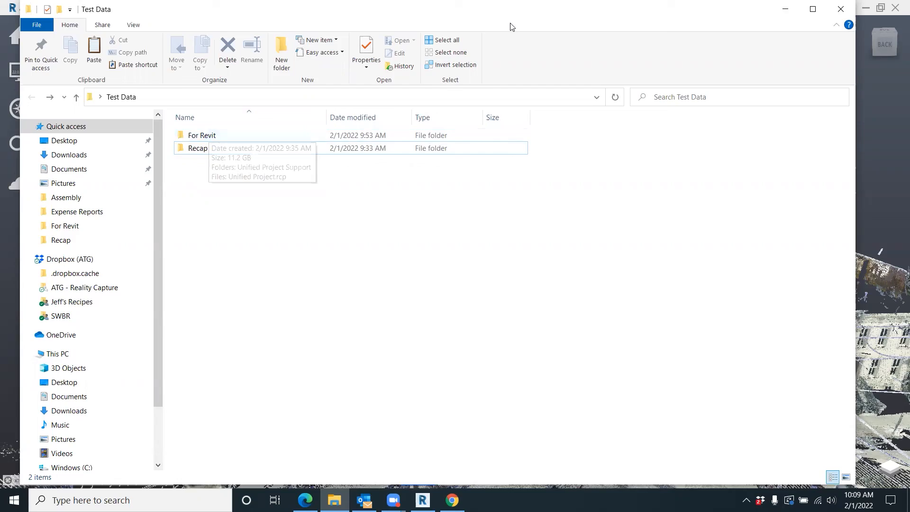
double_click(198, 148)
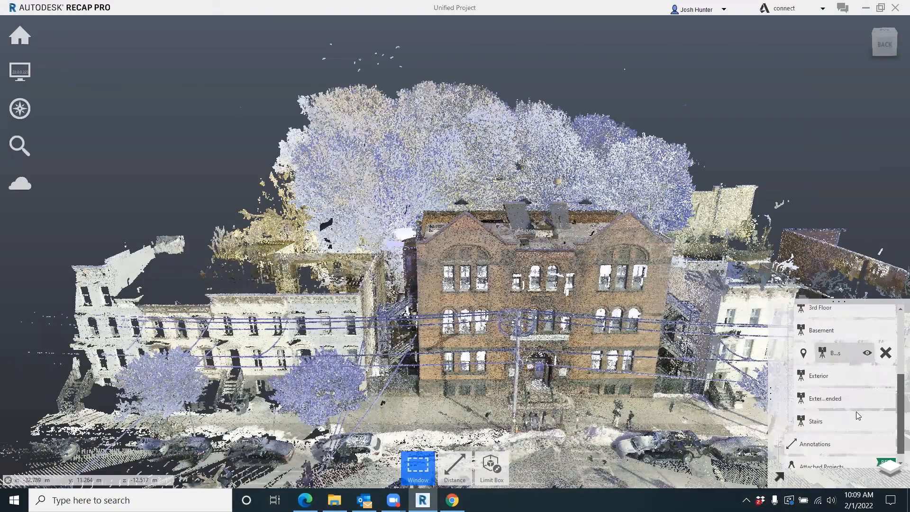
Show a single floor's scan and orbit to view it from another angle.
left_click(824, 422)
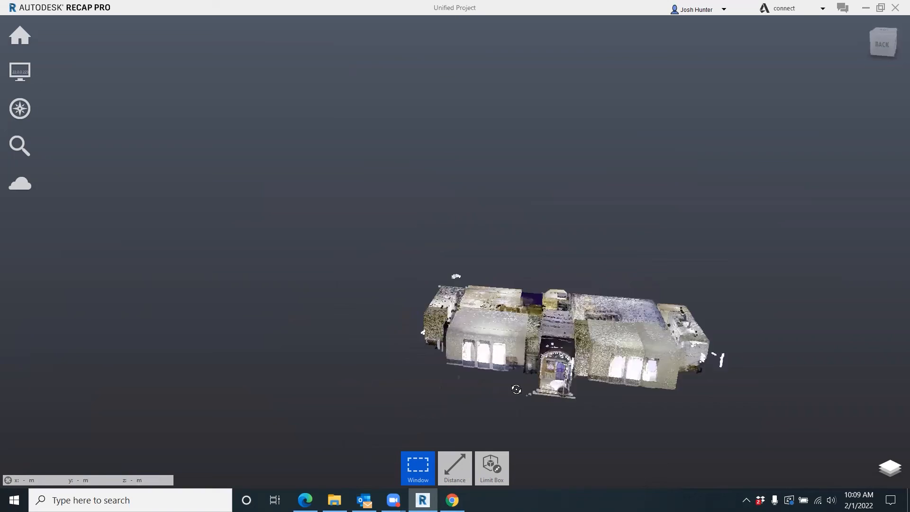
left_click_drag(517, 389, 427, 157)
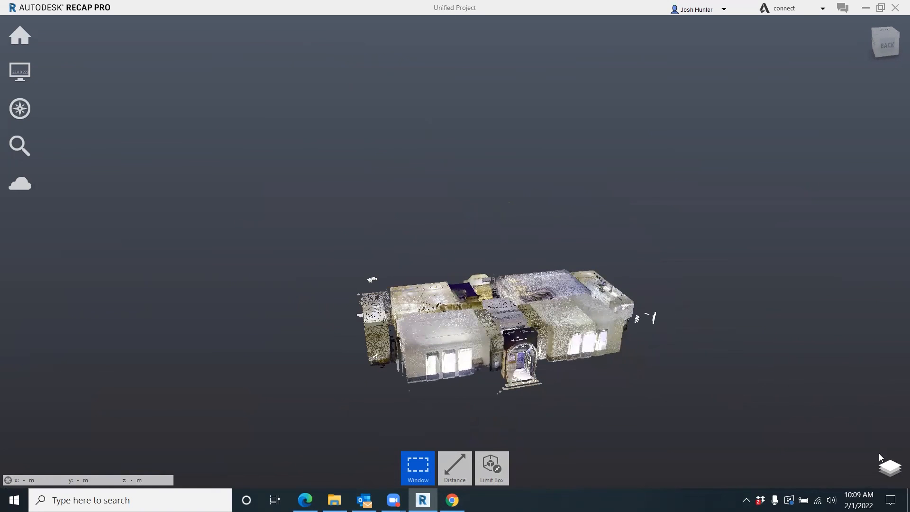
left_click(890, 468)
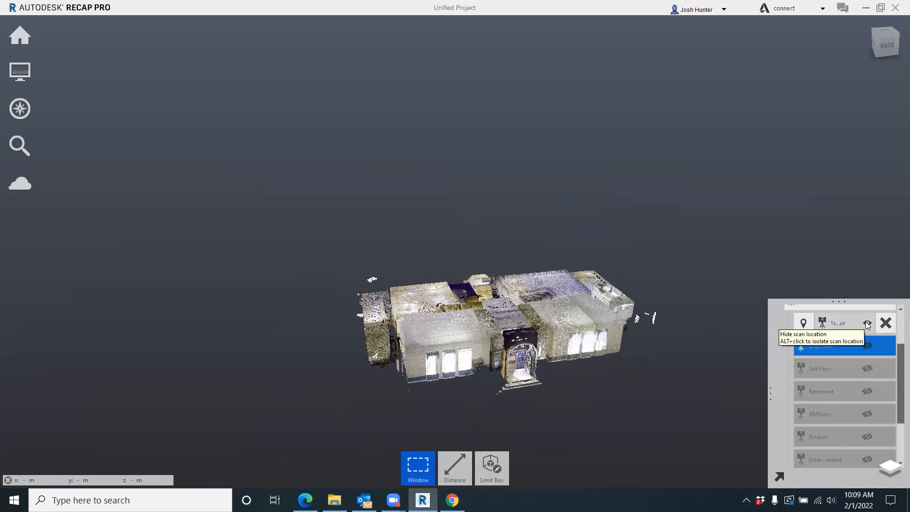
Show the 1st–3rd Floor, Basement, BMStairs and Exterior scans.
left_click(885, 322)
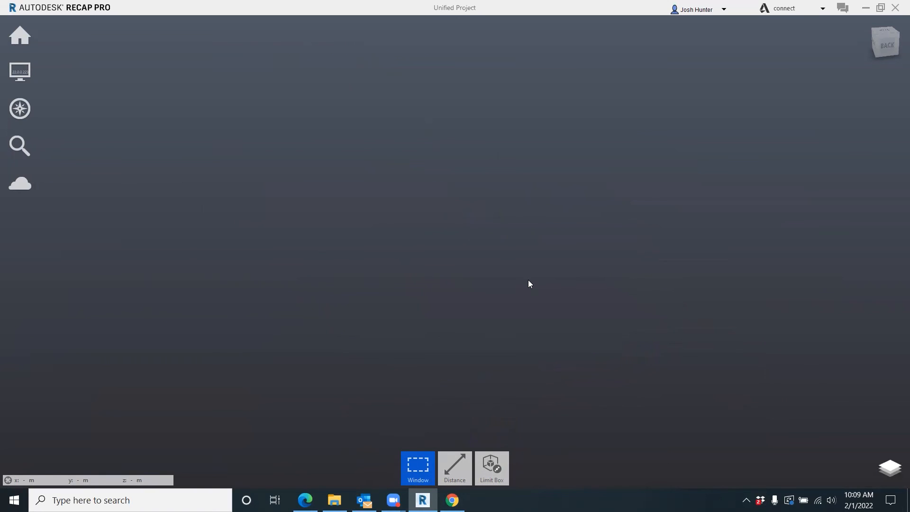
left_click(891, 468)
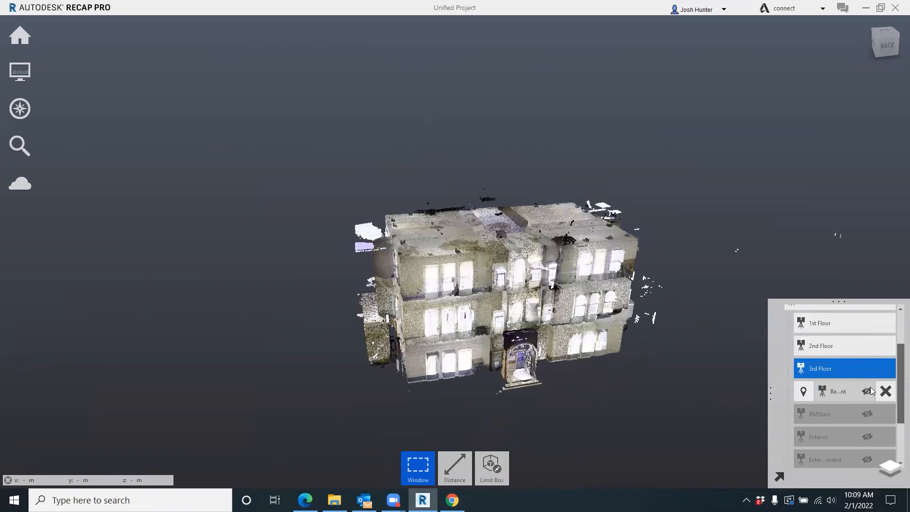
left_click(820, 436)
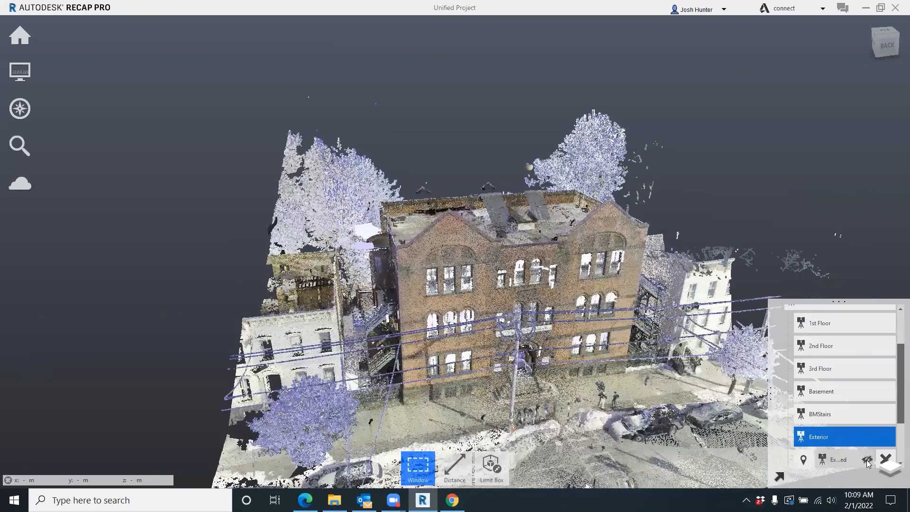